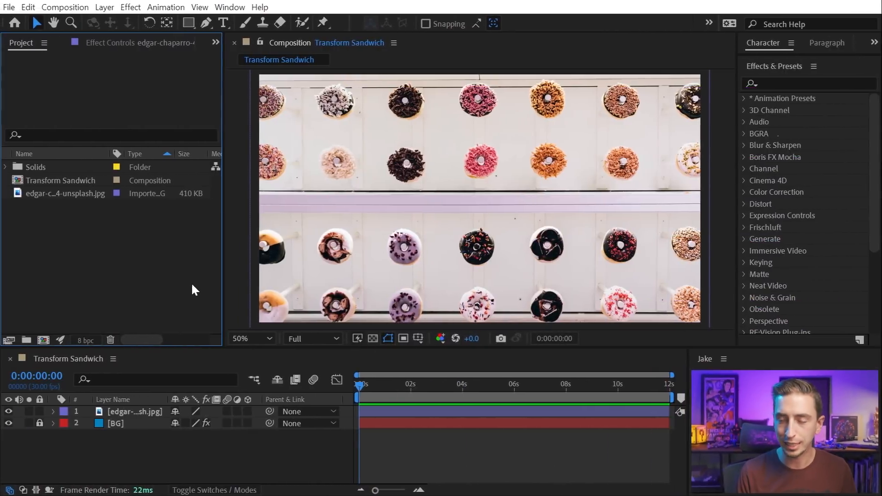
Step: Apply Fast Box Blur to the donut photo with radius 26 and horizontal-only blur
text(f)
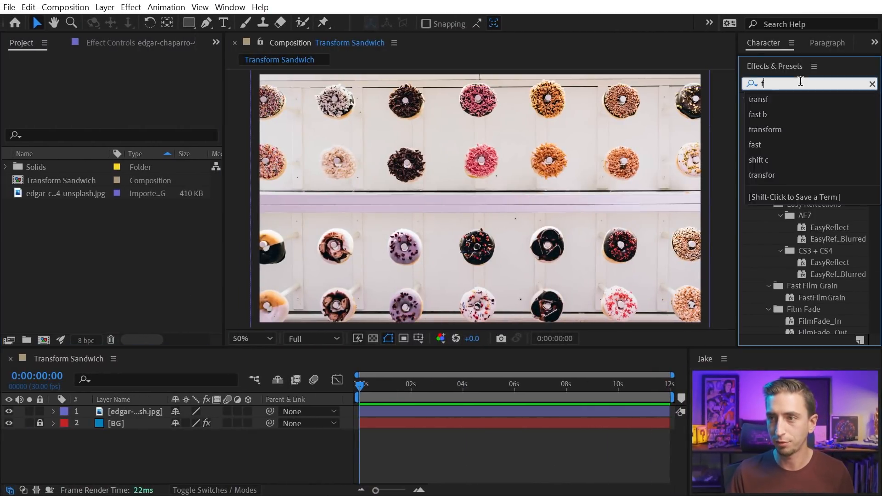
text(ast)
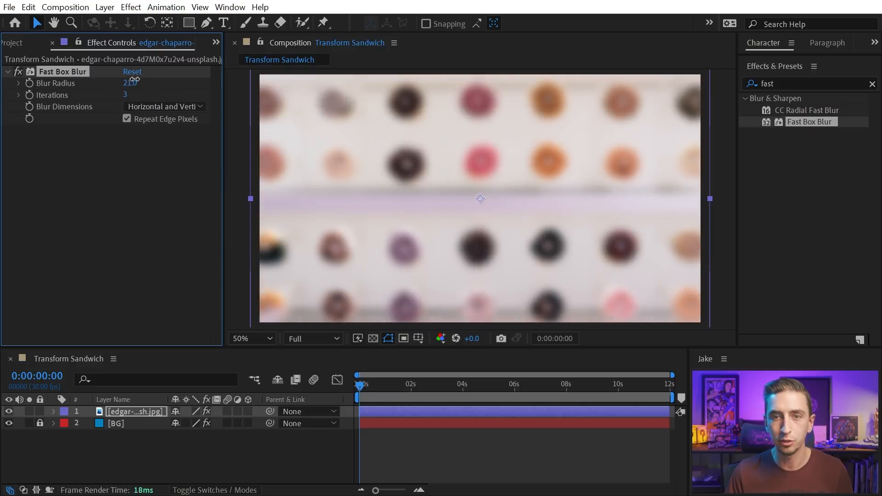
click(164, 107)
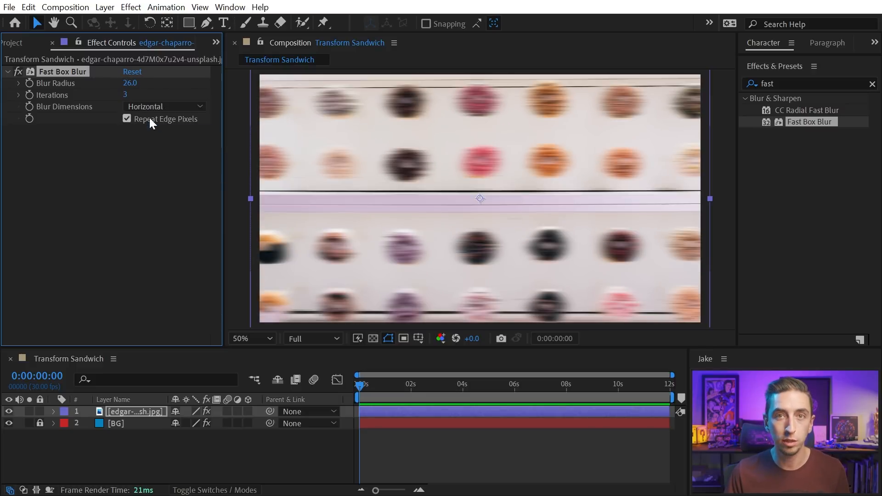
click(165, 106)
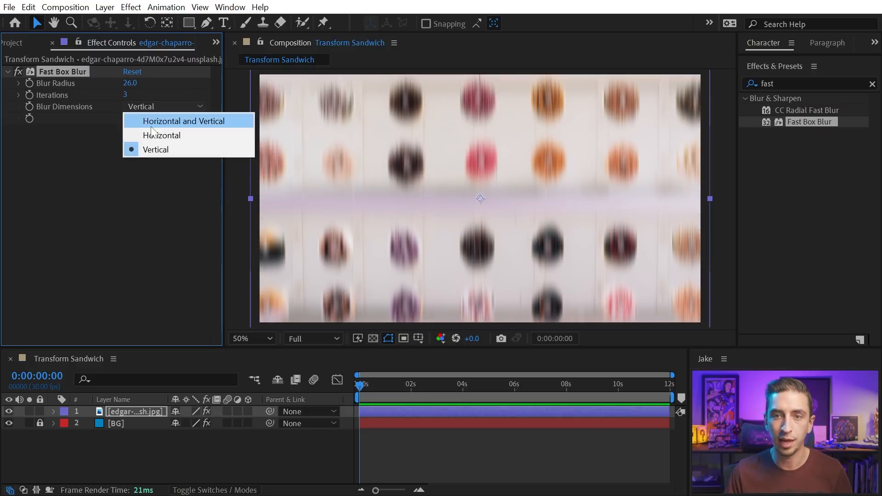
click(161, 135)
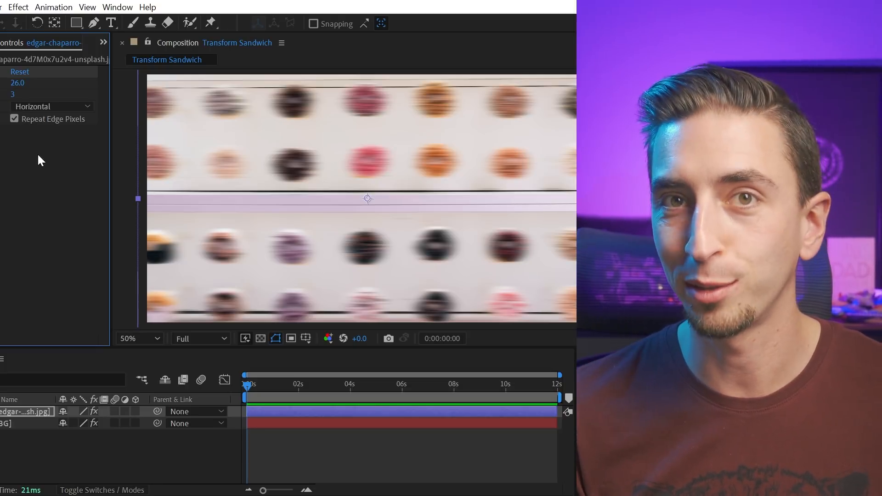
Step: Add two Transform effects, one above and one below Fast Box Blur
text(transform)
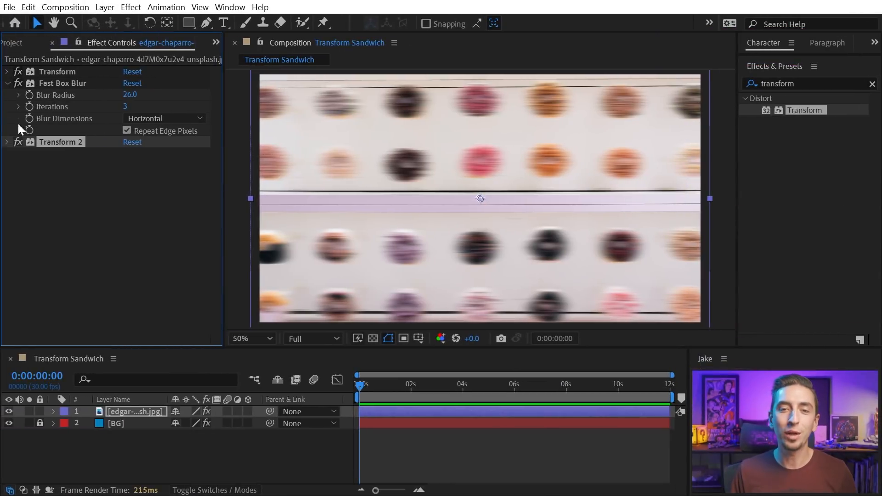
Step: Rotate the Transforms for diagonal streaks, uncheck Repeat Edge Pixels, and set Blur Radius to 59
click(6, 72)
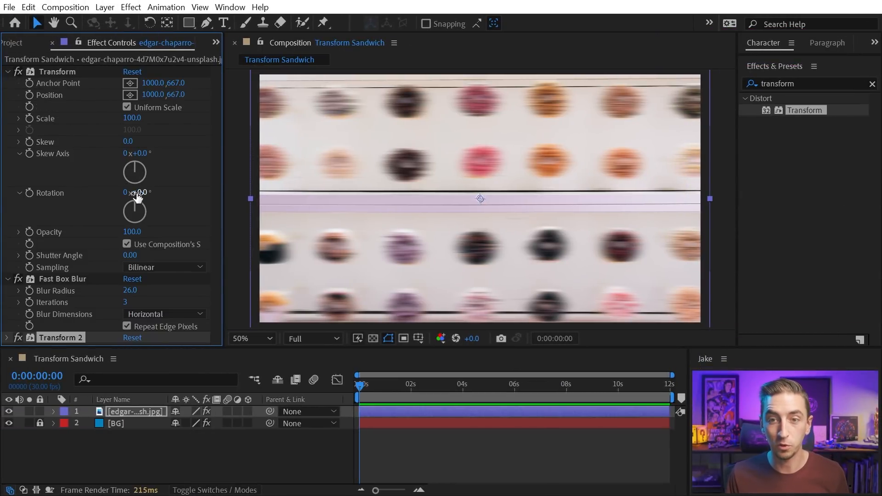
drag(138, 192, 149, 192)
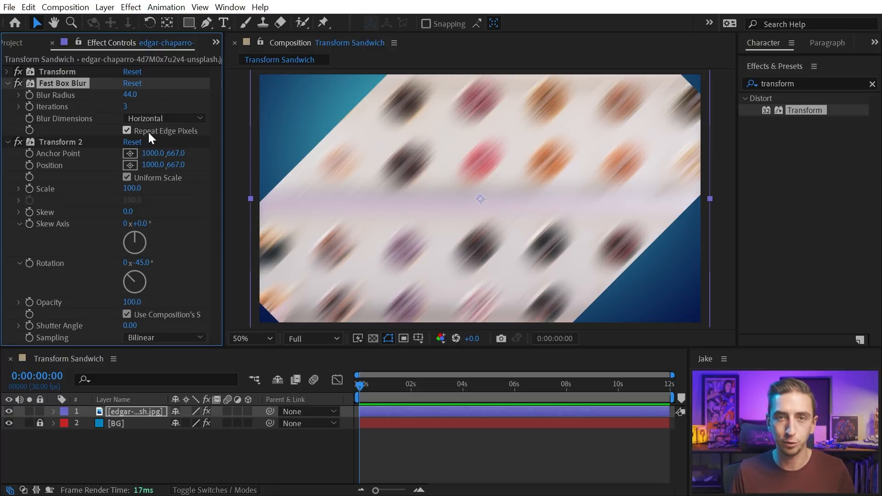
click(128, 130)
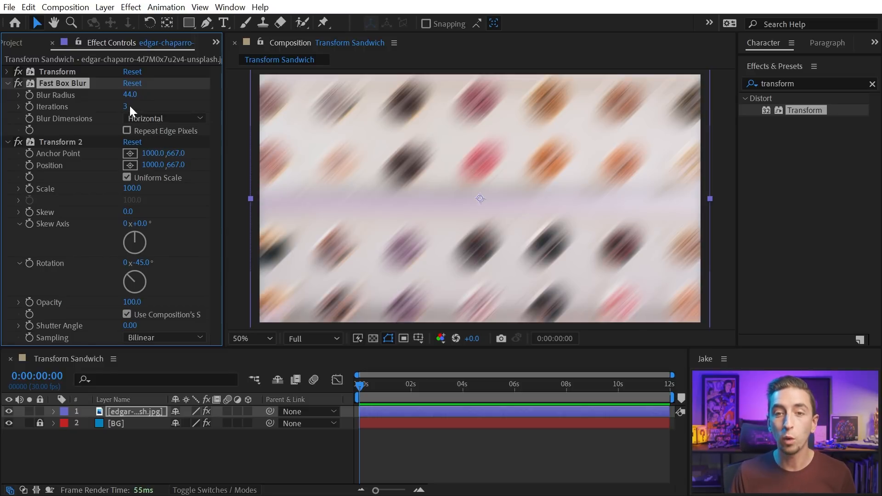
drag(135, 95, 131, 95)
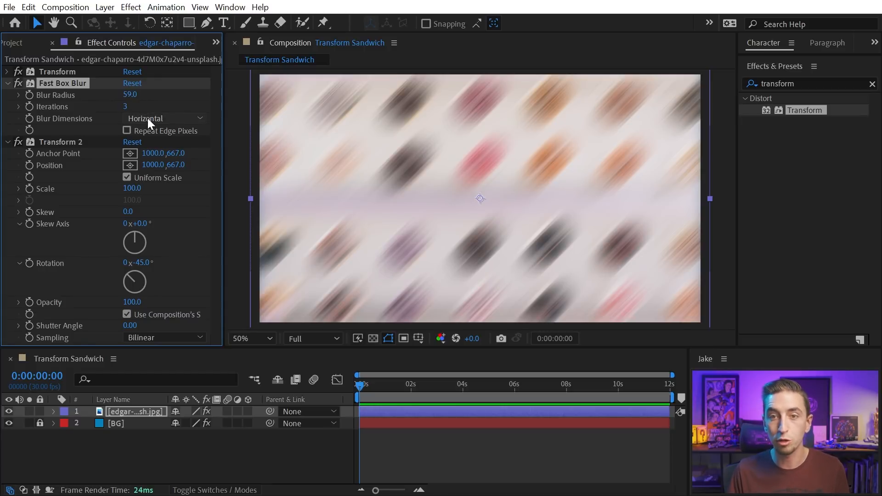
mouse_move(192, 270)
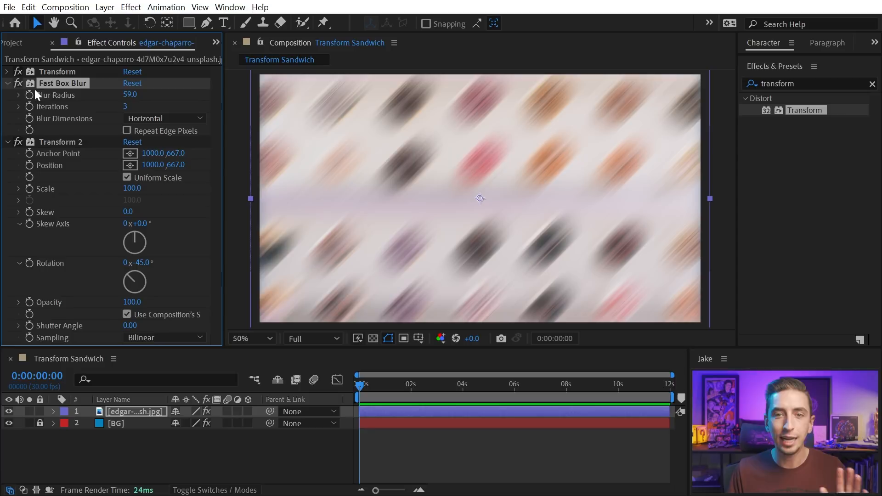
click(6, 82)
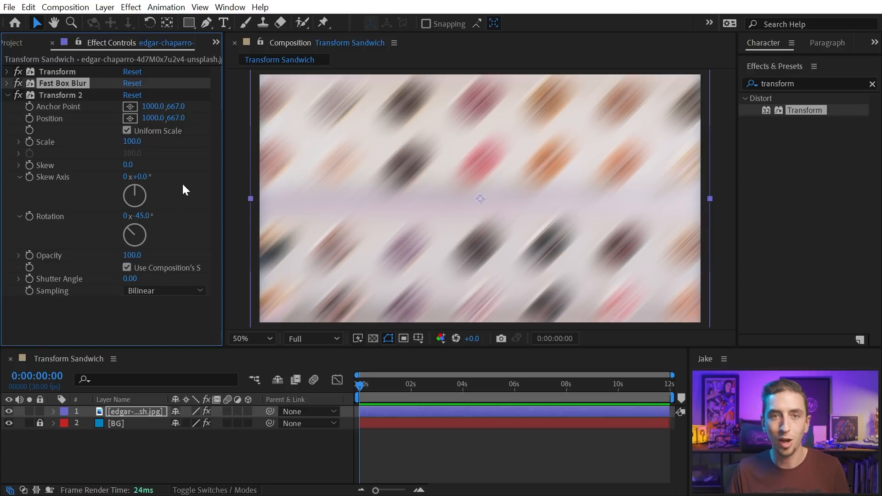
mouse_move(61, 230)
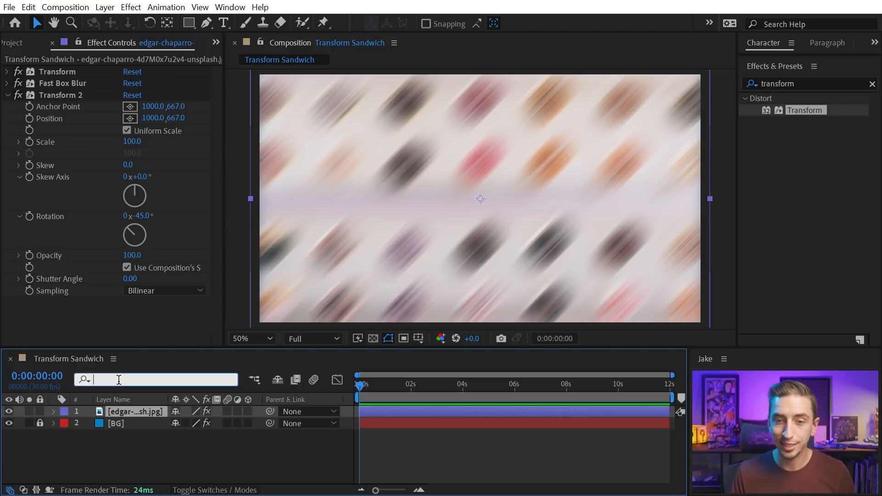
Step: Link Transform rotation to -Transform 2 rotation, set Transform 2 to -27°, and disable the blur
text(rotation)
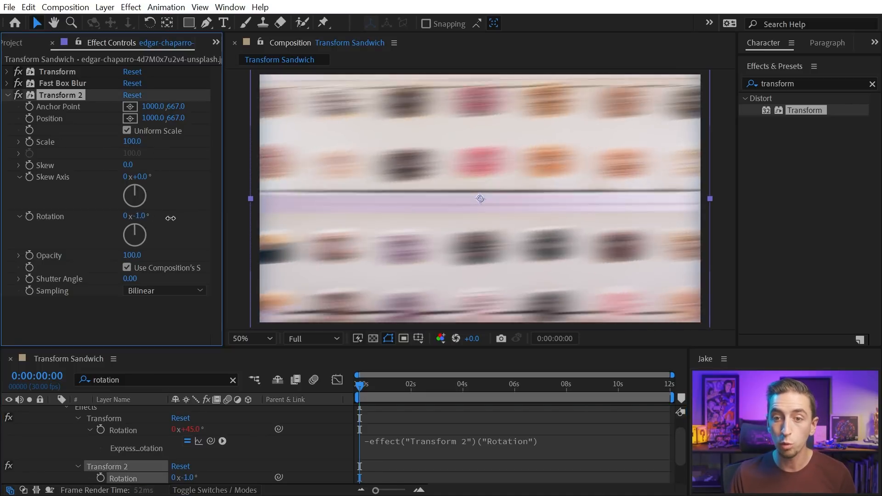
drag(138, 216, 128, 216)
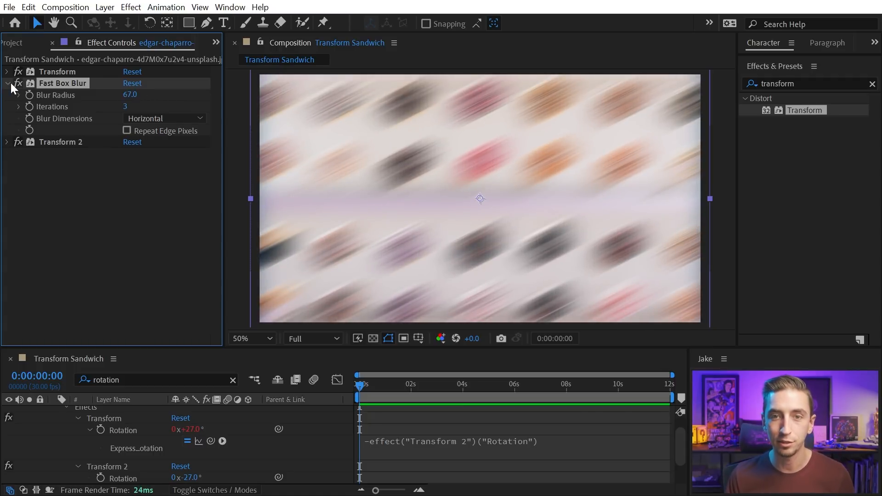
click(6, 83)
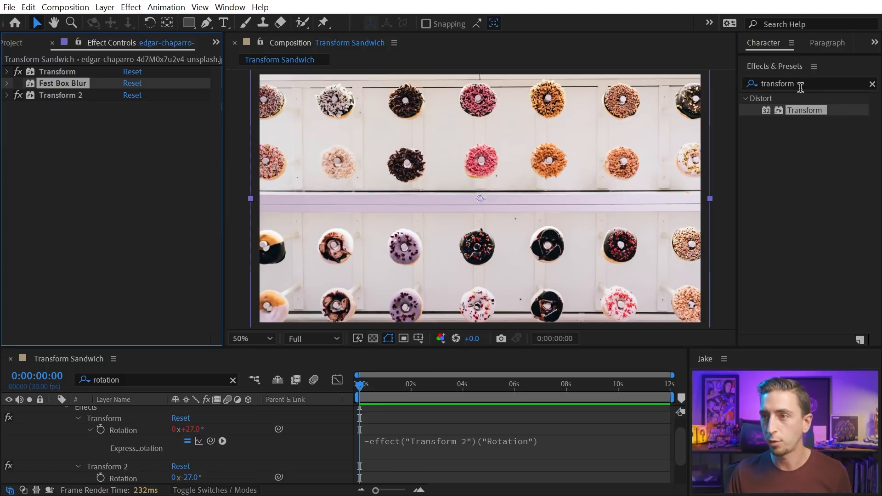
Step: Apply CC Ball Action with ball size 43, inspect the dots, and set Transform 2 to 35°
text(ball)
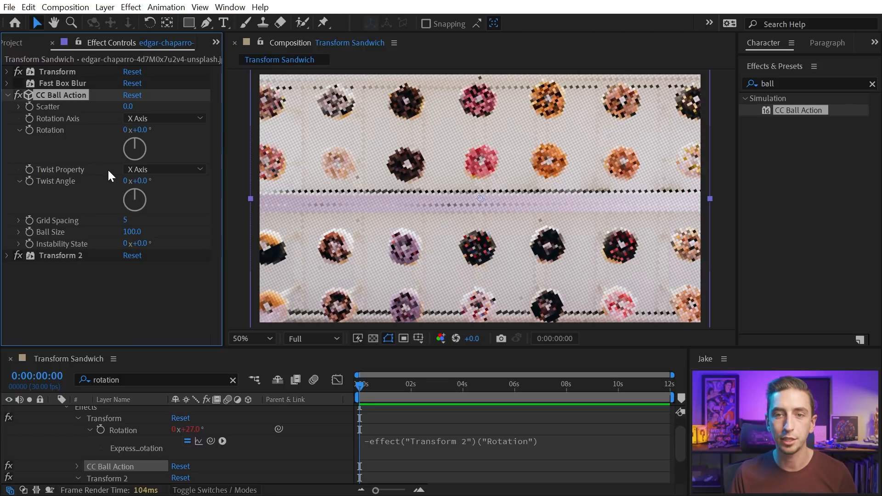
mouse_move(98, 188)
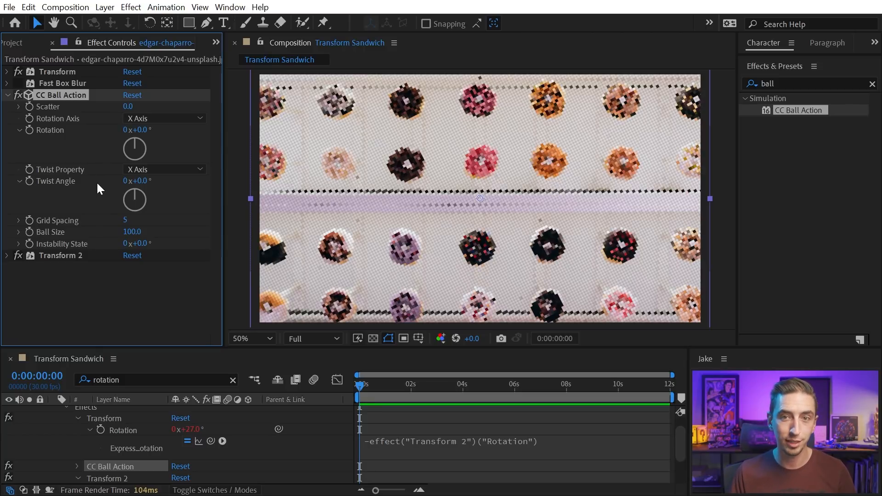
mouse_move(485, 111)
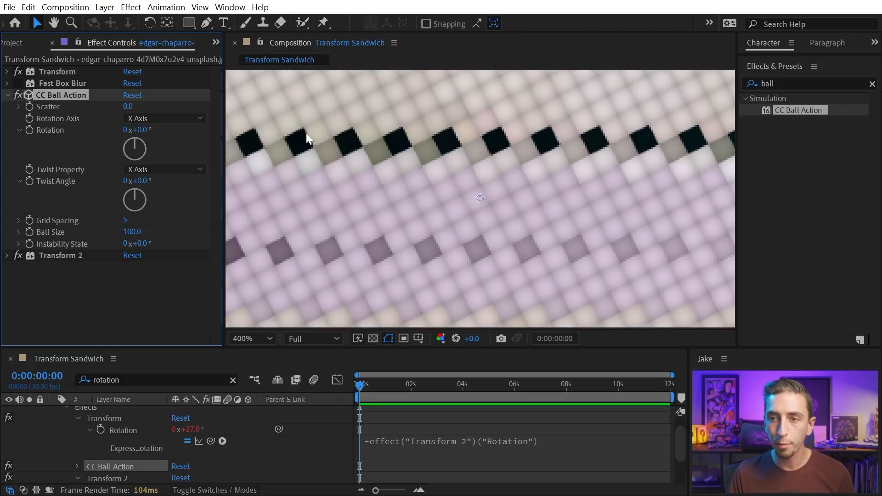
click(249, 338)
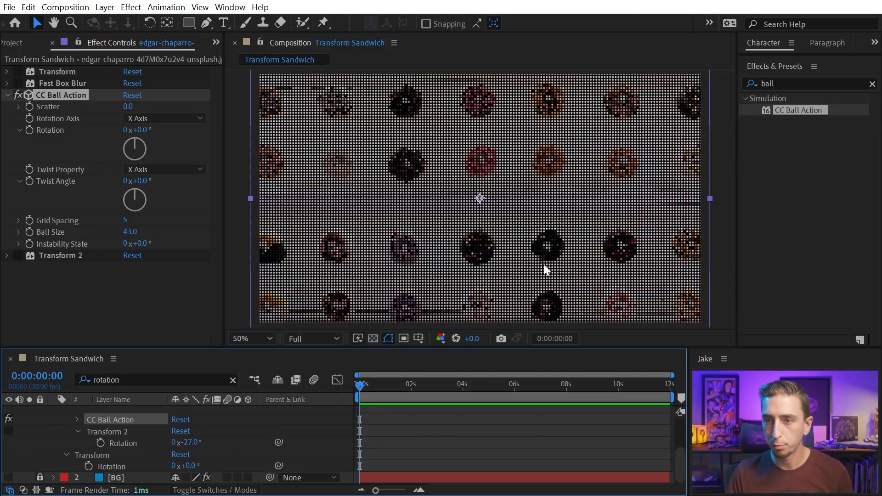
mouse_move(22, 77)
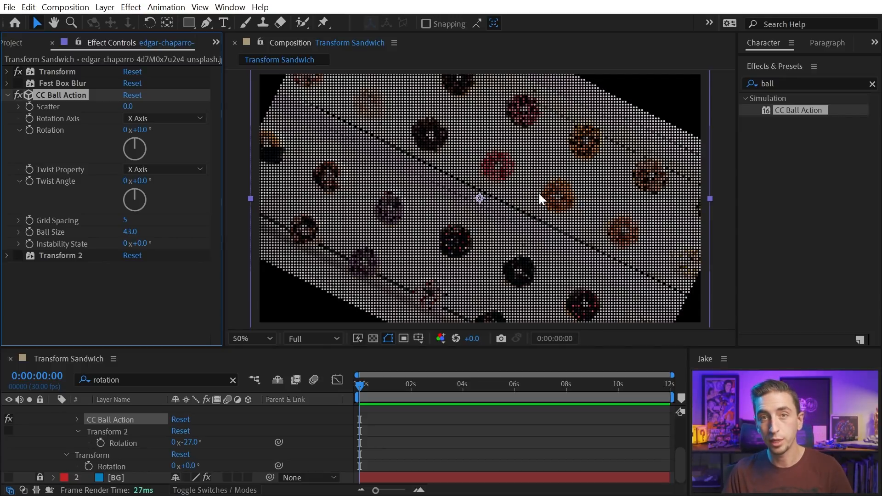
mouse_move(471, 236)
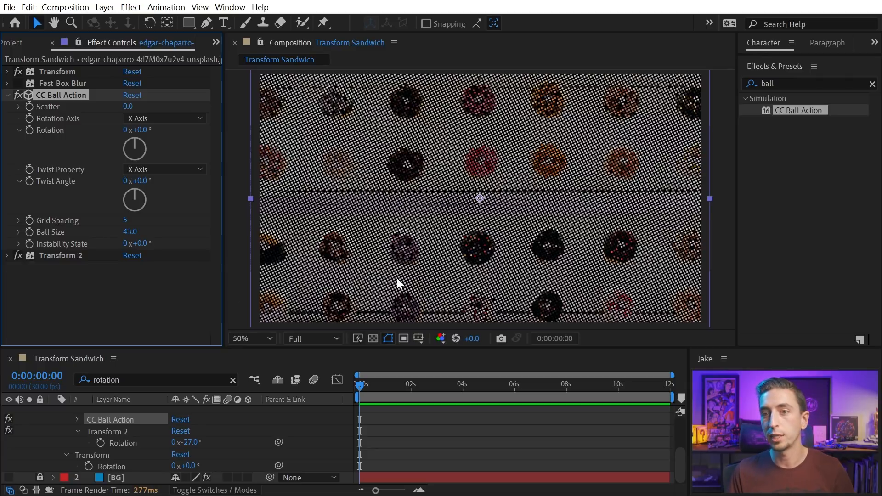
click(250, 338)
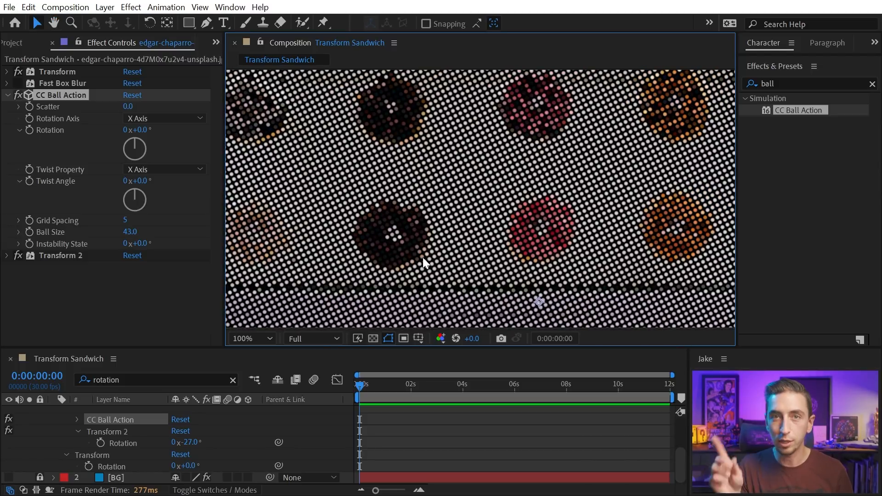
click(6, 94)
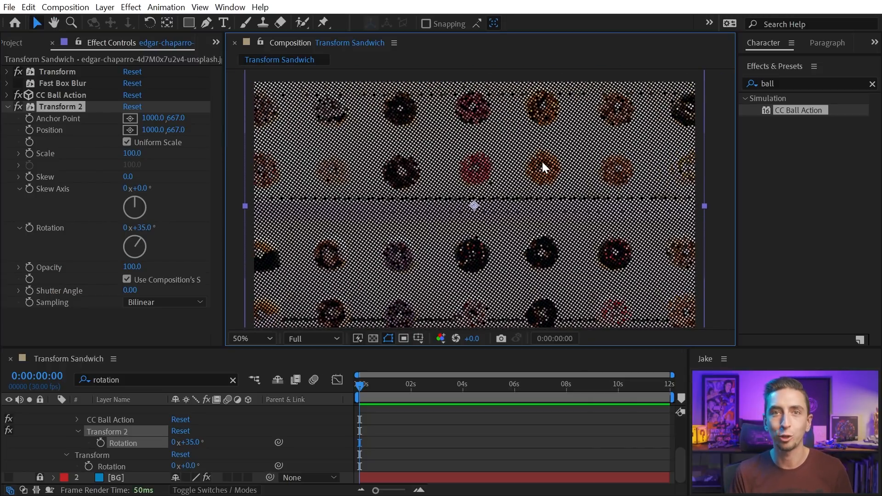
mouse_move(224, 370)
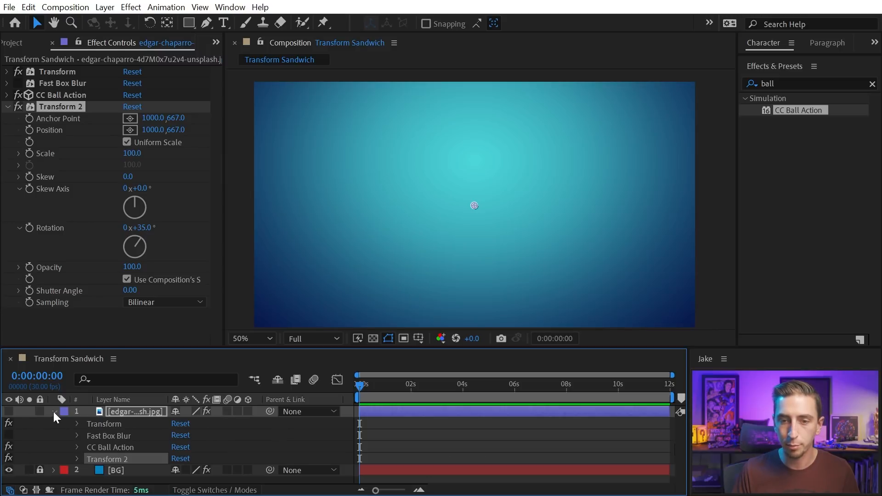
Step: Type a 'Transform Sandwich' title, copy the stencil layer's effects onto it, and rotate Transform 2 to 40°
click(223, 22)
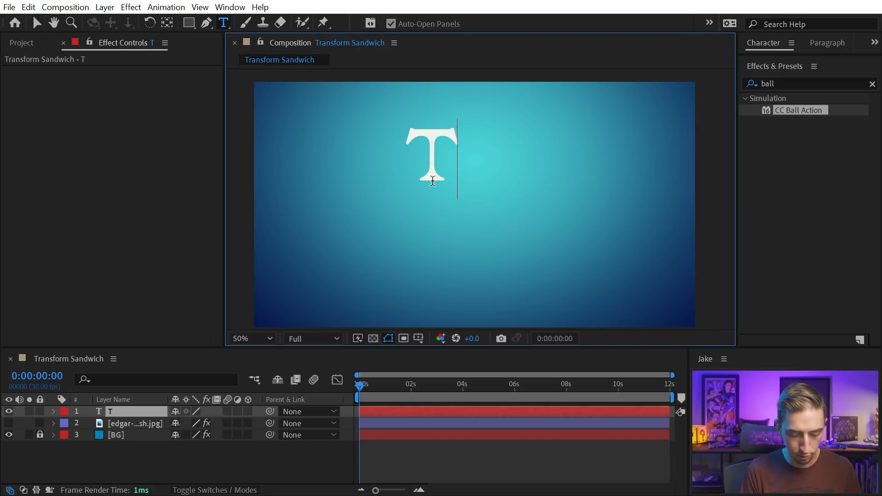
text(Transform Sandwich)
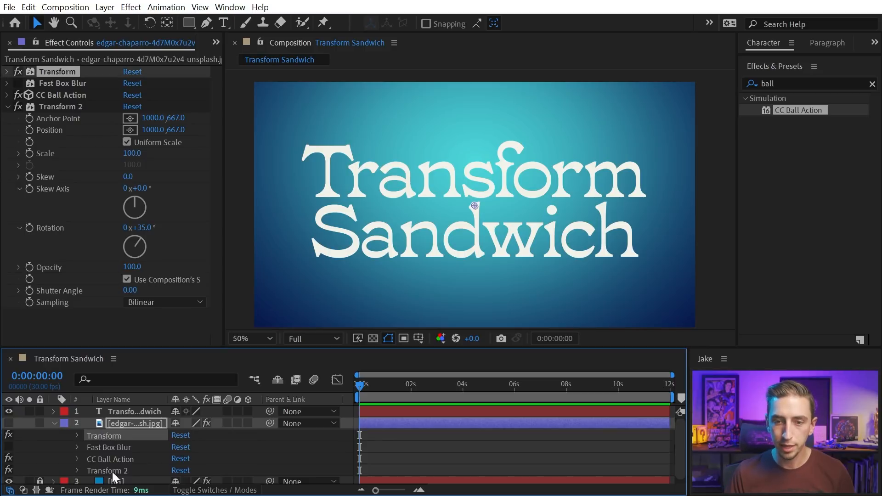
click(135, 411)
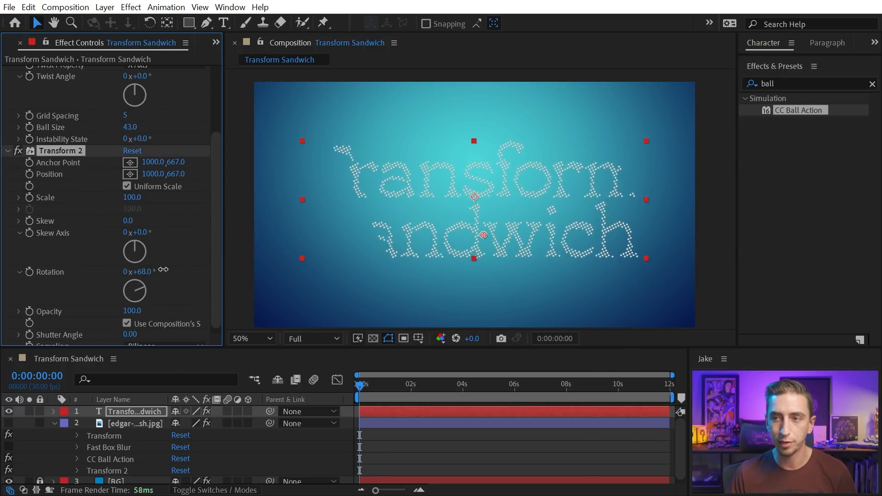
drag(141, 271, 150, 265)
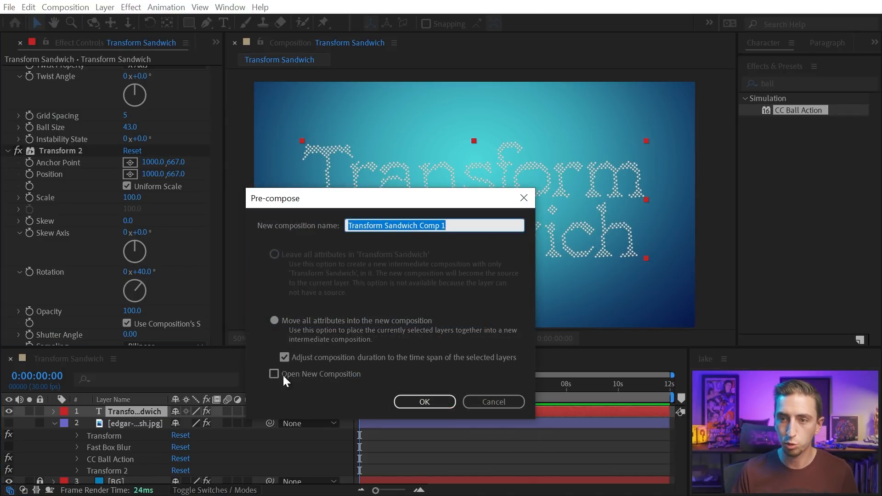
Step: Pre-compose the title as 'Text', moving all attributes, and set Transform rotation to -7°
click(274, 374)
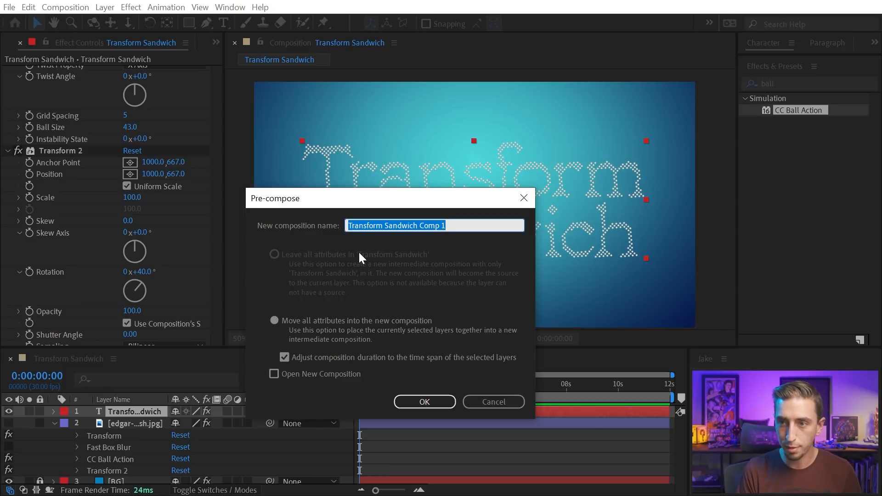
click(274, 321)
text(Text)
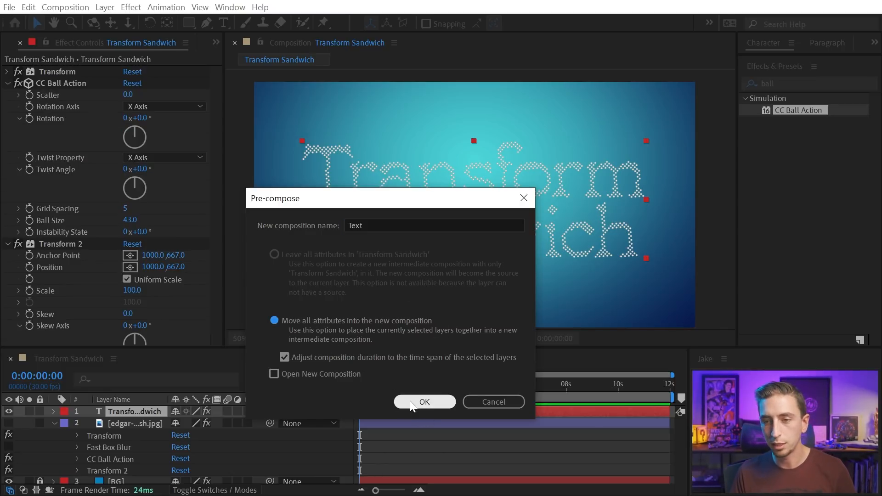
click(424, 402)
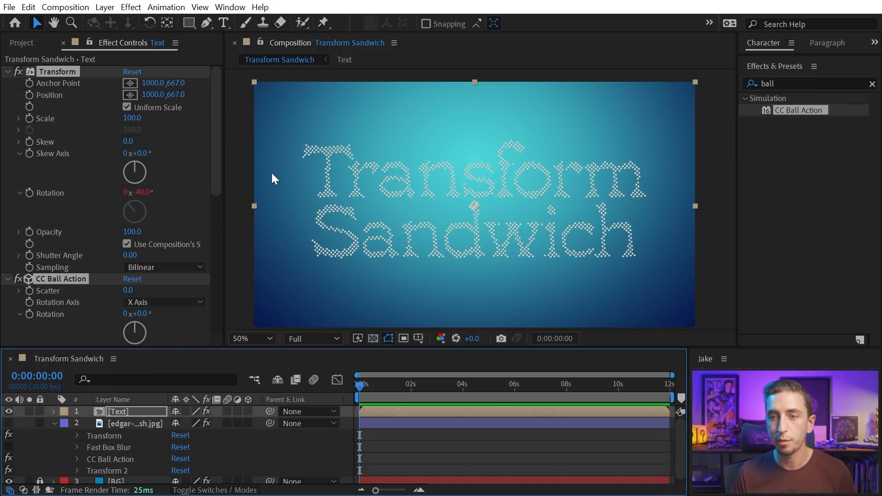
scroll(down, 3)
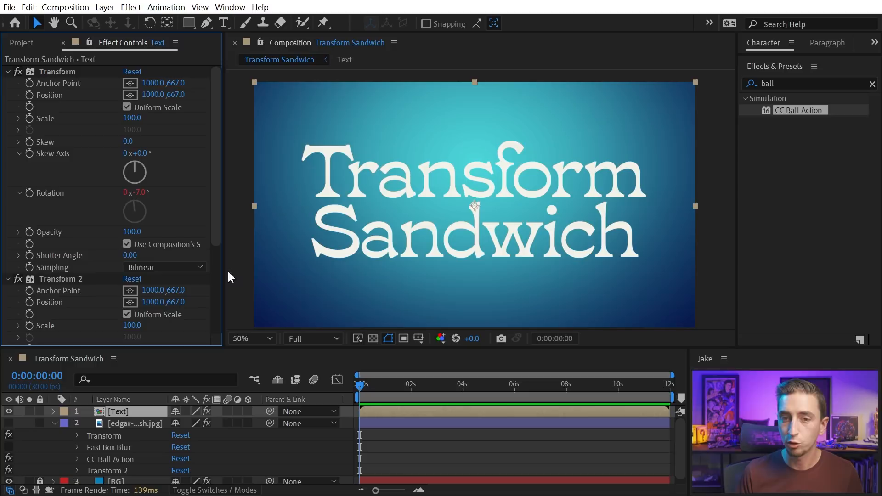
Step: Apply Minimax with Alpha and Color channel, Just Vertical direction, and radius 134
text(mini)
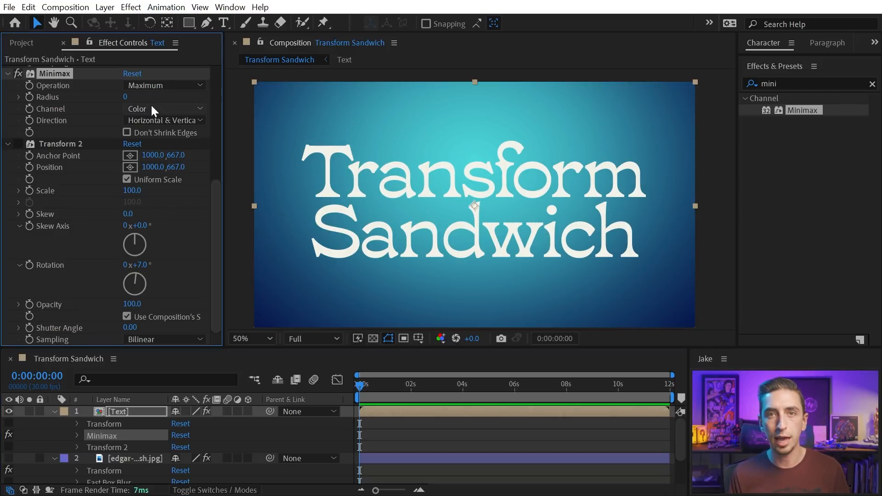
click(163, 108)
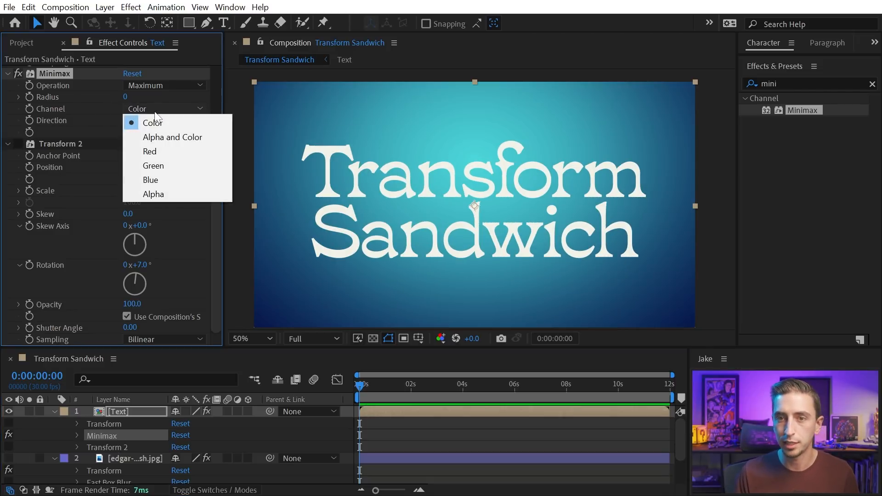
click(172, 137)
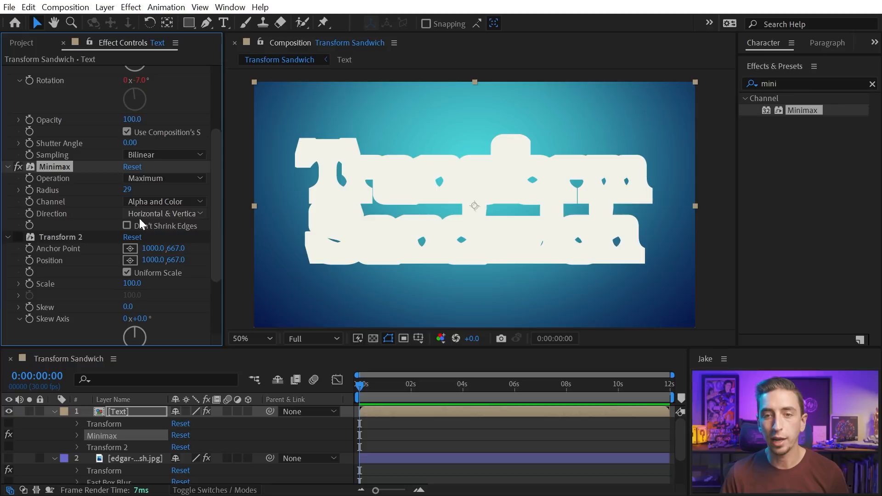
click(163, 213)
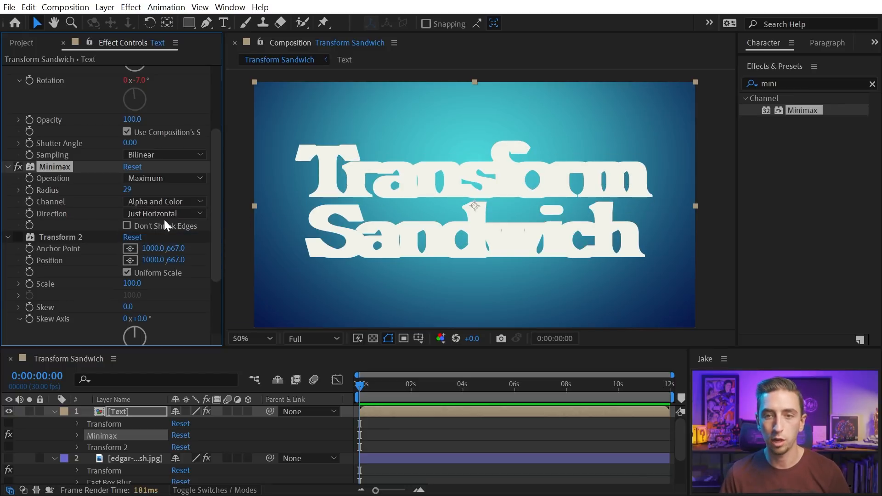
click(164, 213)
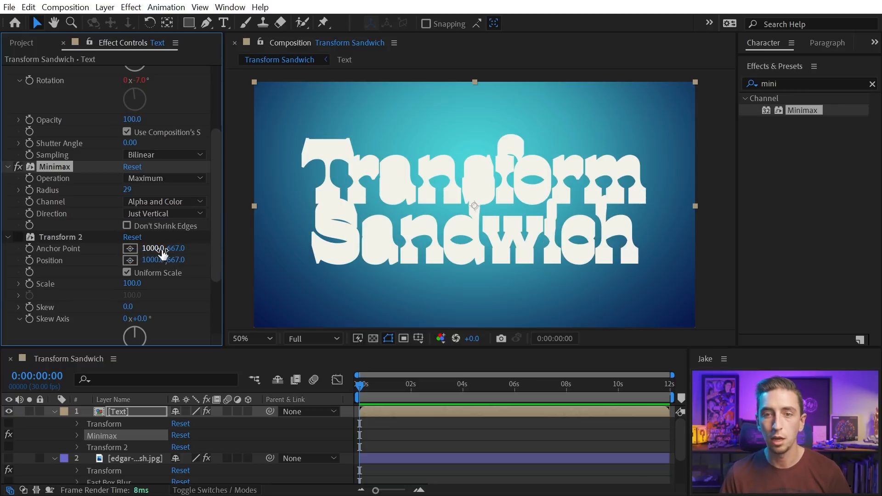
drag(127, 190, 166, 190)
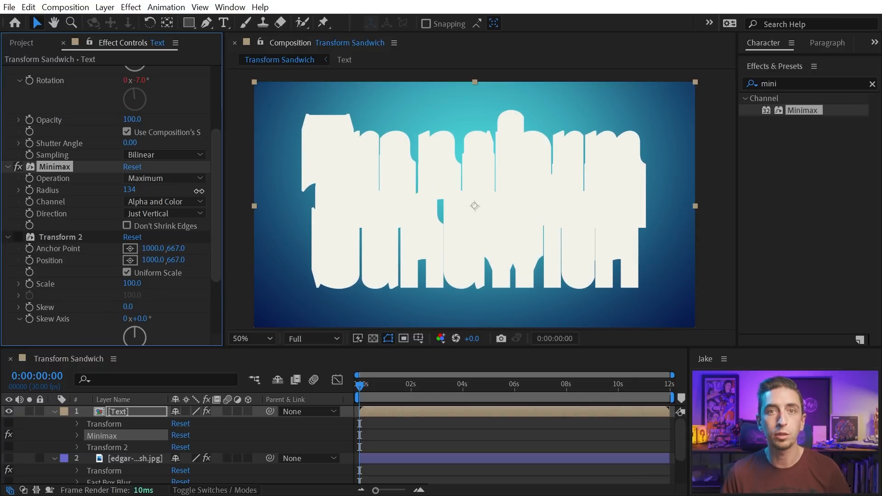
drag(135, 190, 127, 190)
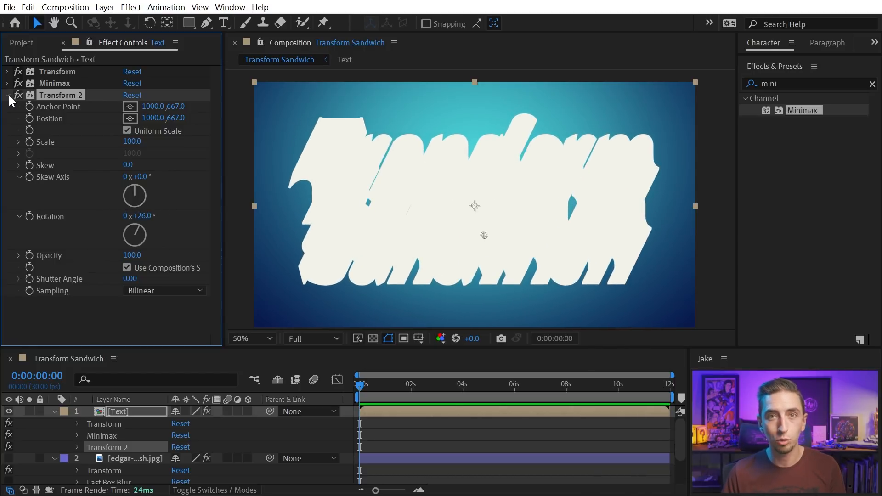
Step: Collapse Transform 2 at 26°, add a third Transform after Minimax, and offset its Position Y
click(7, 95)
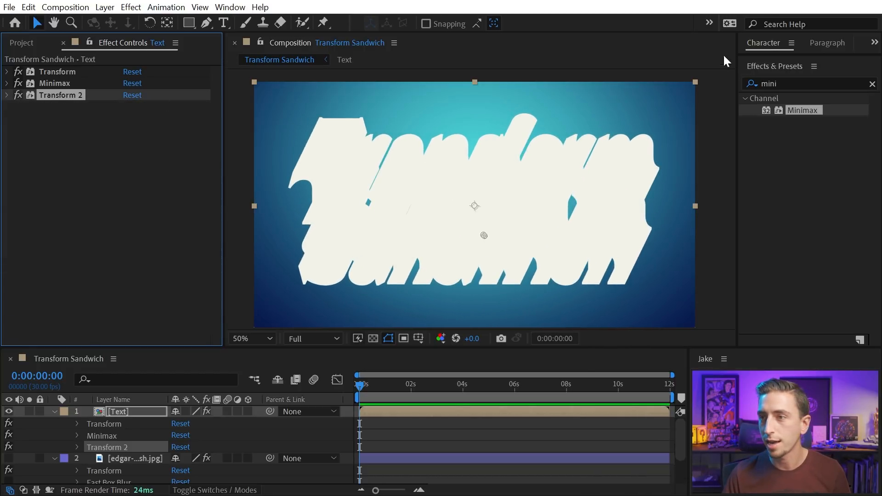
text(transf)
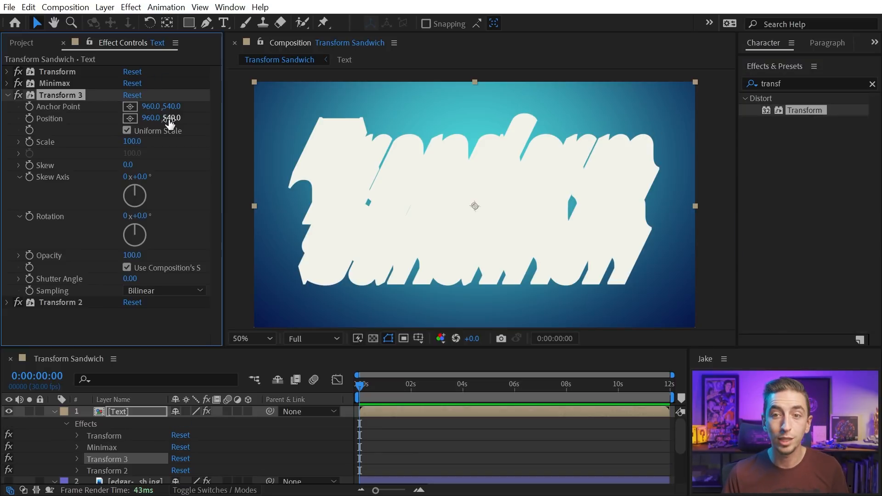
drag(169, 118, 172, 130)
text(cc comp)
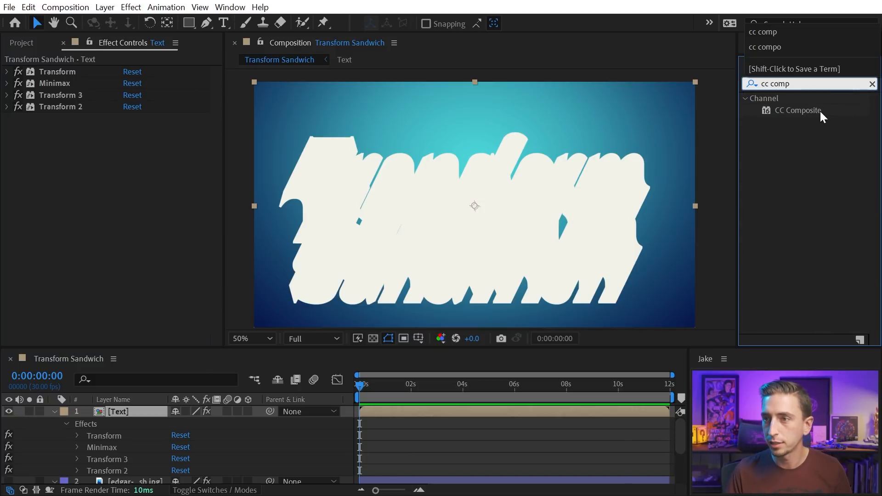
Step: Add CC Composite and a muted brown Fill to the text, then search for a gradient effect
double_click(798, 110)
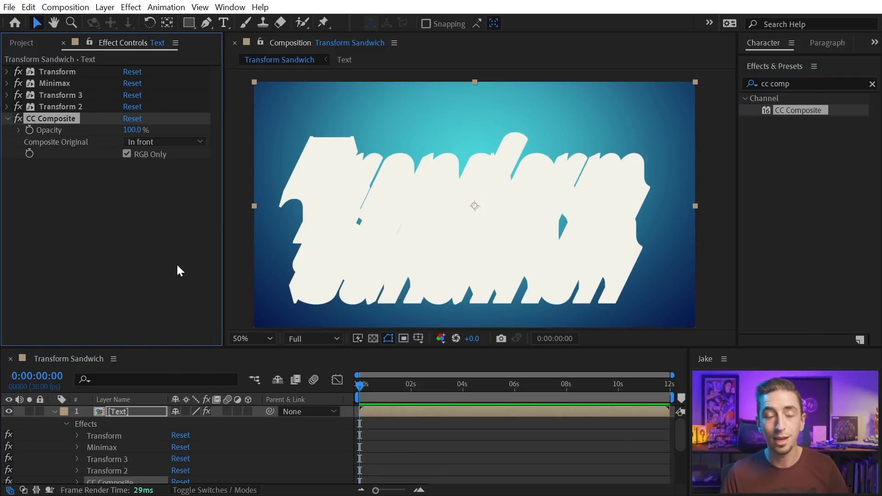
text(fa)
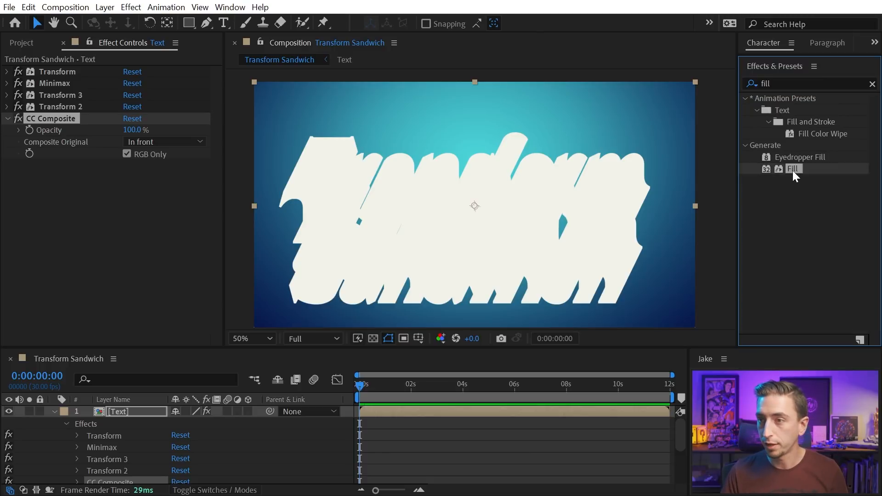
double_click(794, 169)
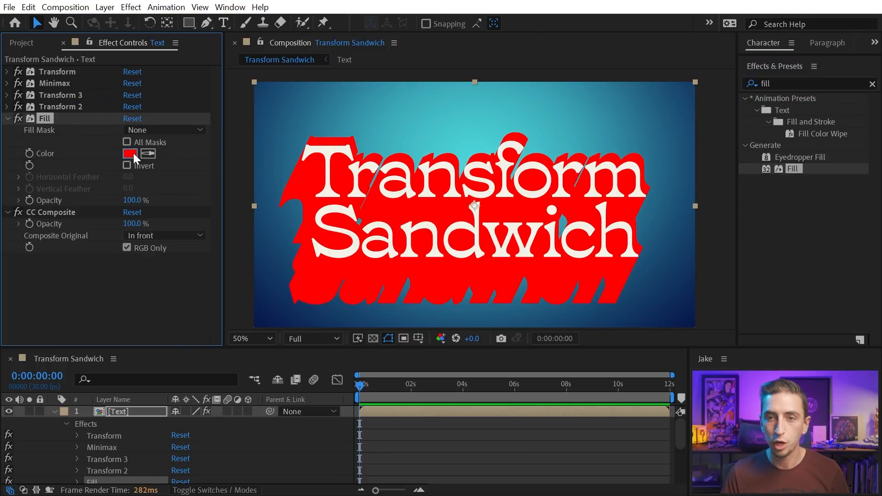
click(131, 153)
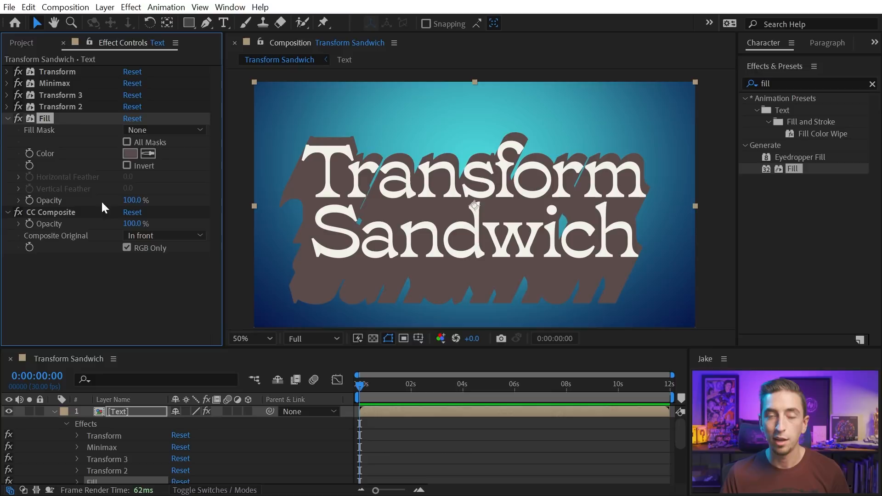
click(7, 95)
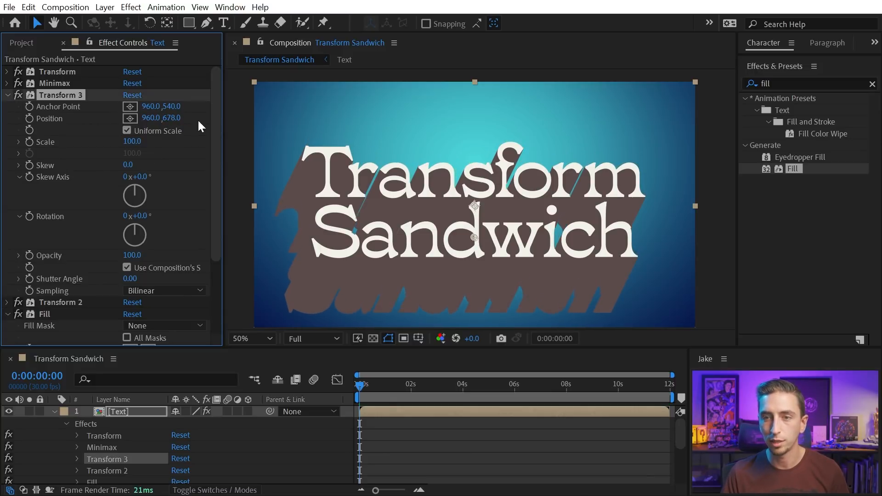
click(8, 95)
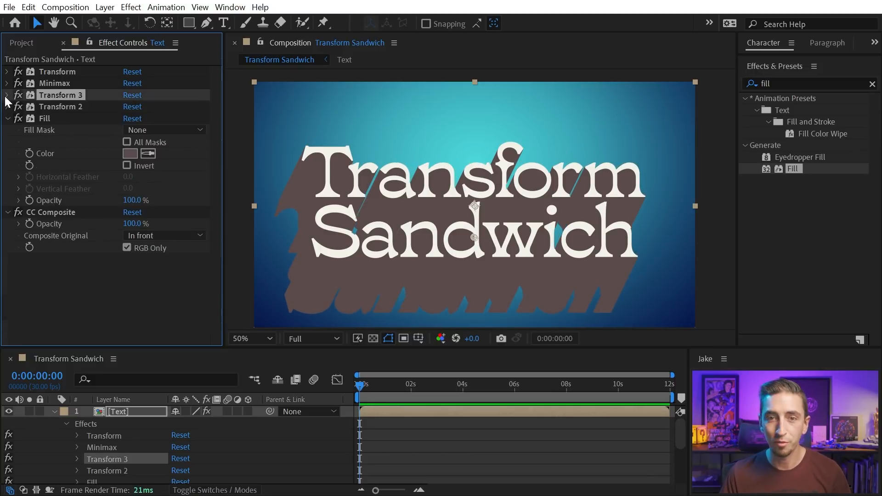
click(44, 118)
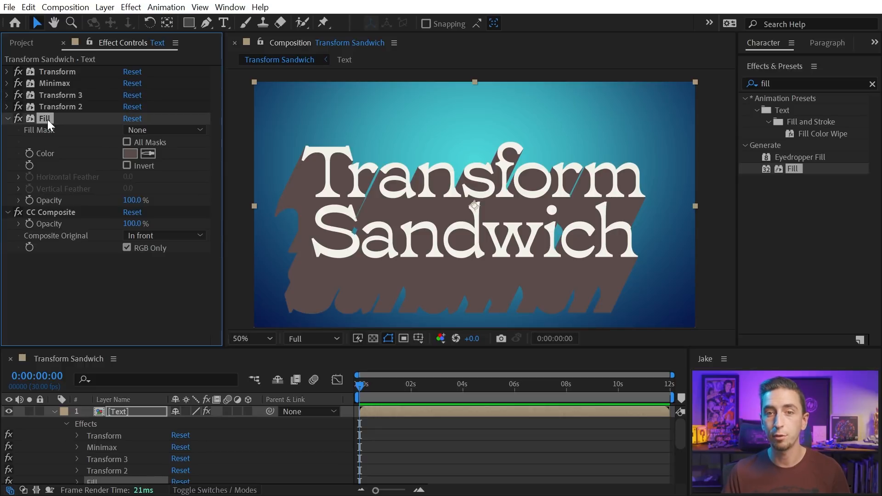
text(gradi)
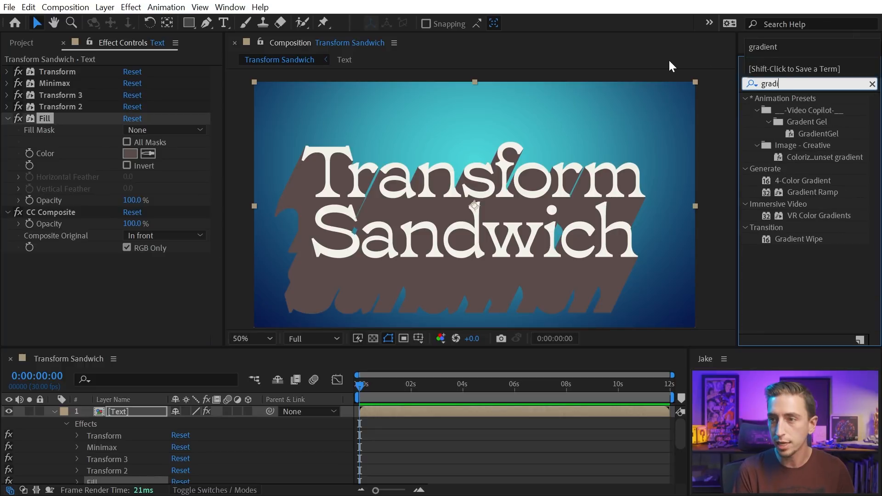
Step: Apply the Gradient Ramp effect from Effects & Presets to the text layer
double_click(813, 192)
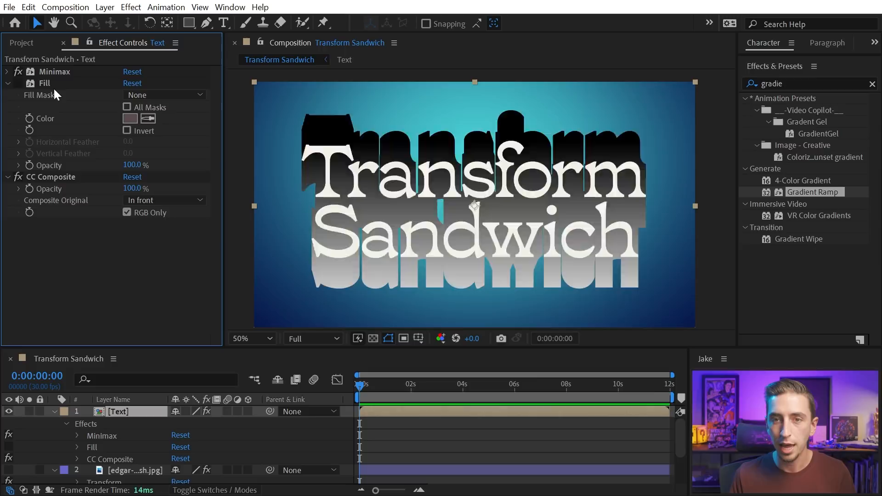
Step: Add Sammich Top and Sammich Bottom transforms around Minimax with KBar's Transform Sandwich button
click(231, 7)
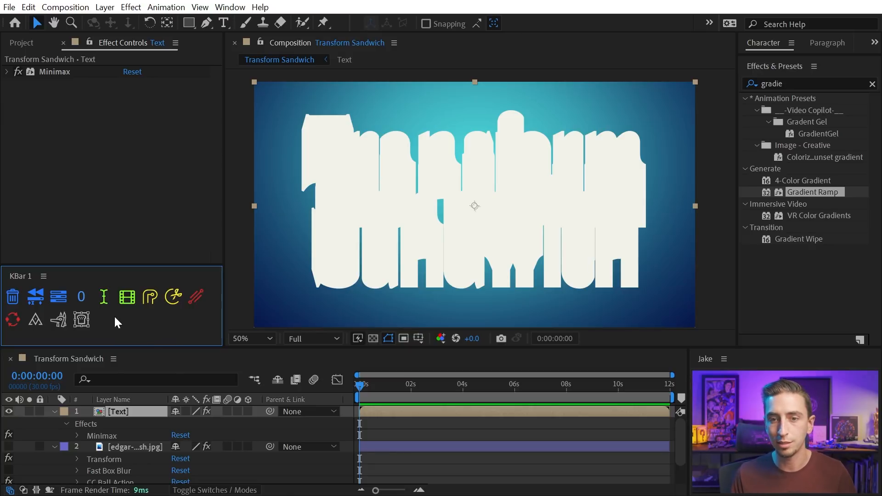
mouse_move(93, 275)
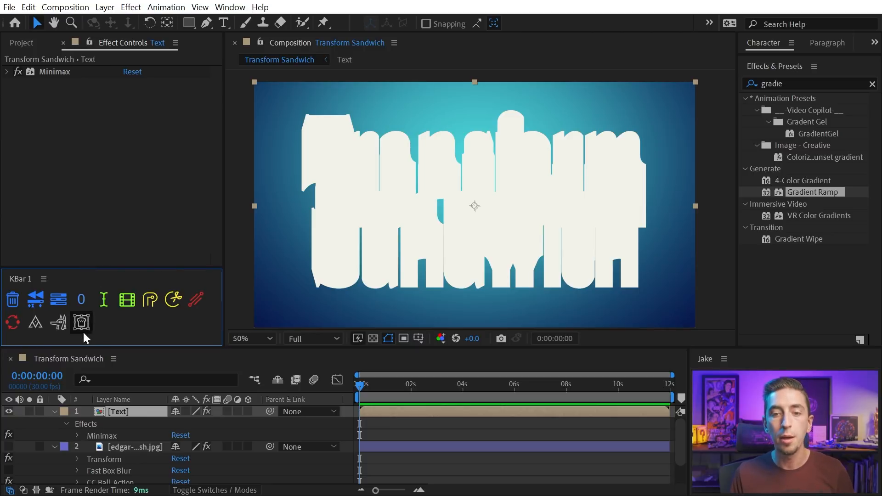
mouse_move(80, 322)
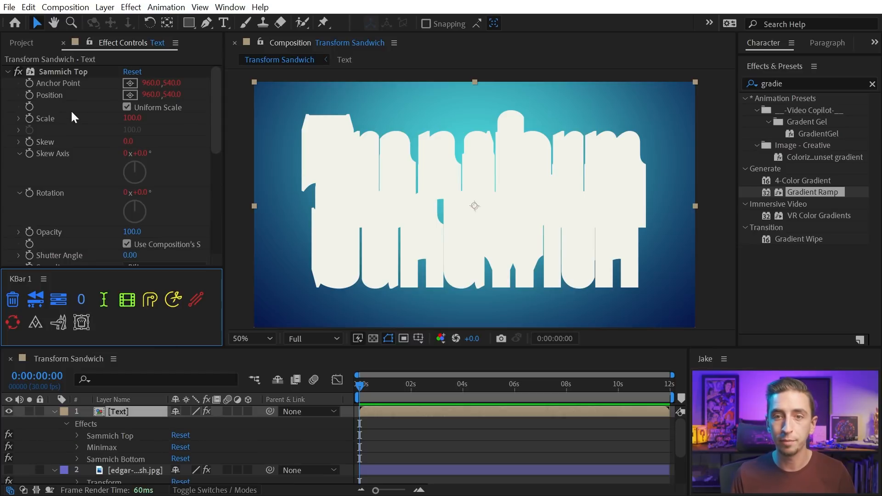
Step: Expand Sammich Bottom in Effect Controls and scroll through its default properties
click(8, 95)
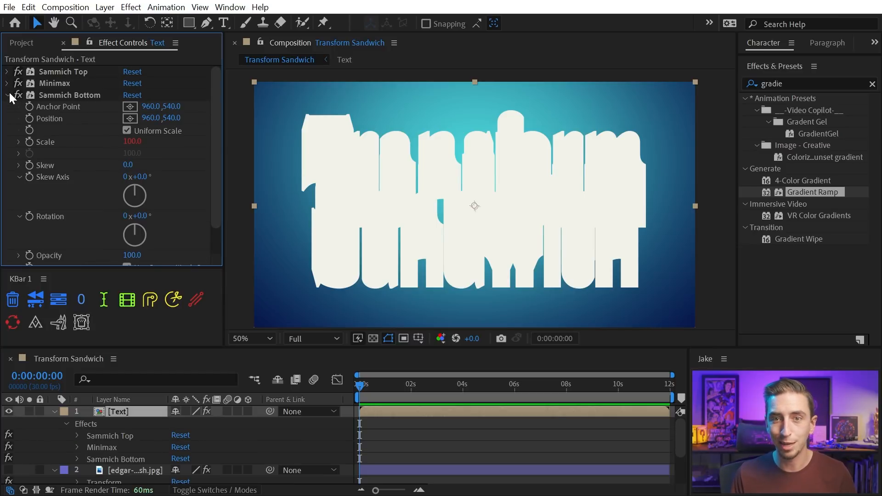
mouse_move(83, 104)
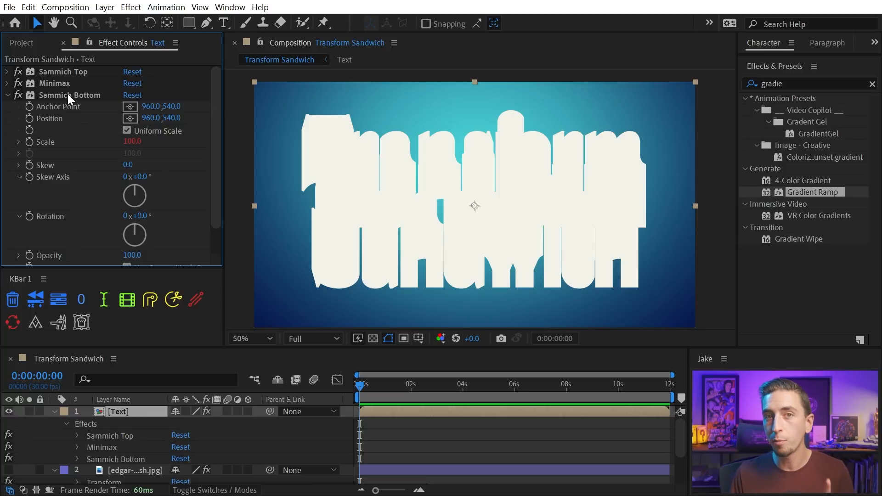
scroll(down, 3)
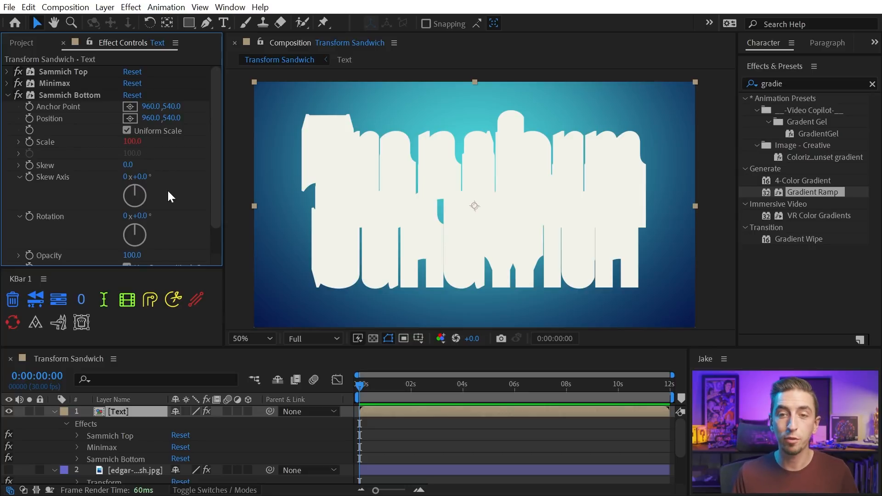
mouse_move(128, 170)
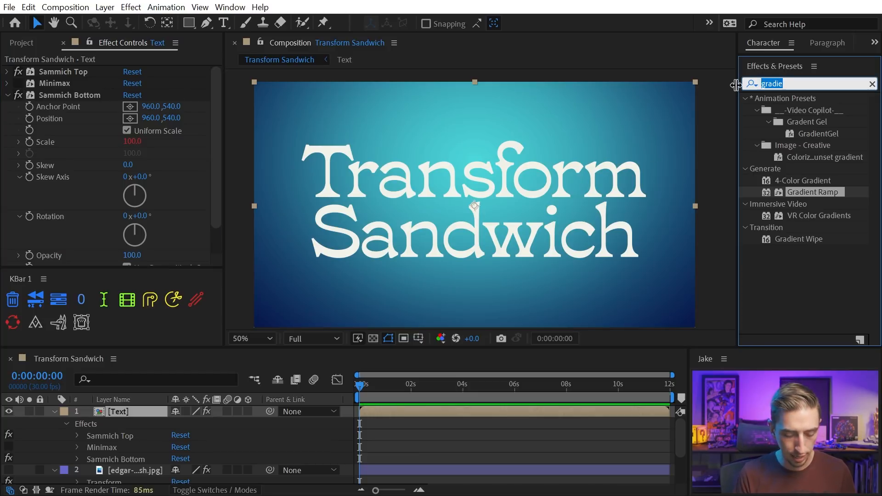
Step: Apply Checkerboard as a Stencil Alpha fill on the text and enlarge its Width
text(checker)
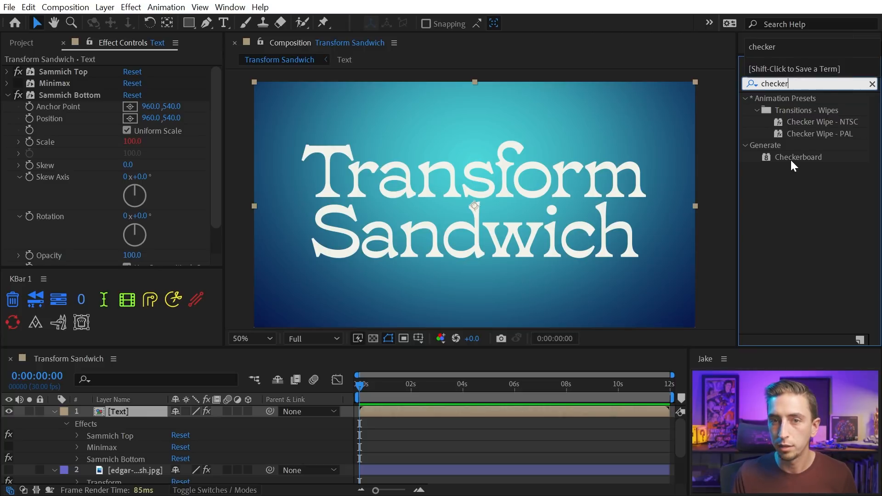
double_click(799, 158)
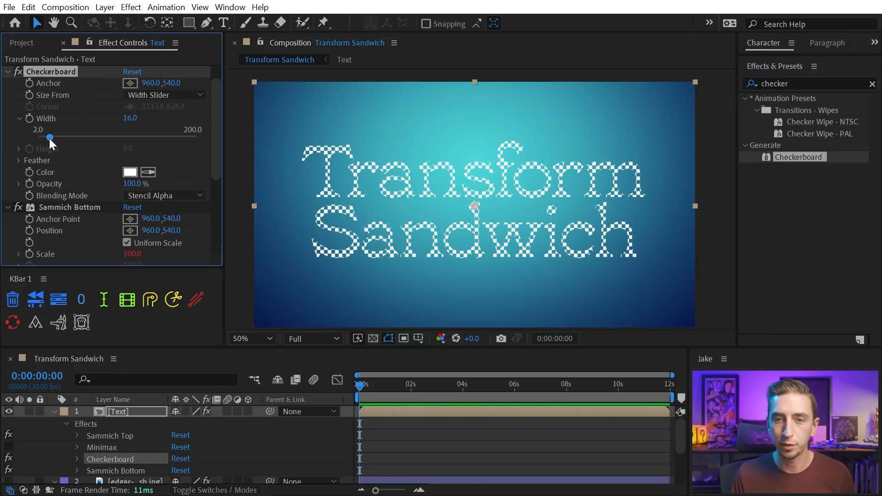
drag(50, 137, 56, 137)
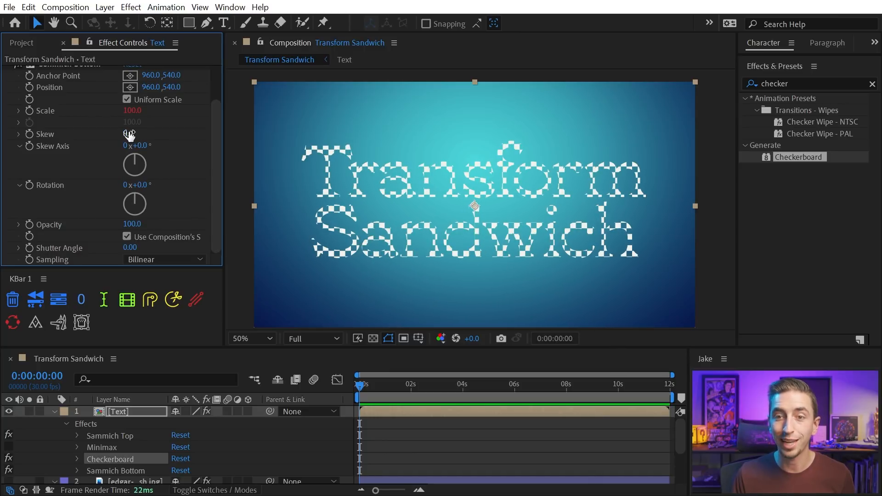
Step: Give Sammich Bottom Skew 30, Skew Axis 32° and Position about 836, 690
drag(130, 133, 155, 142)
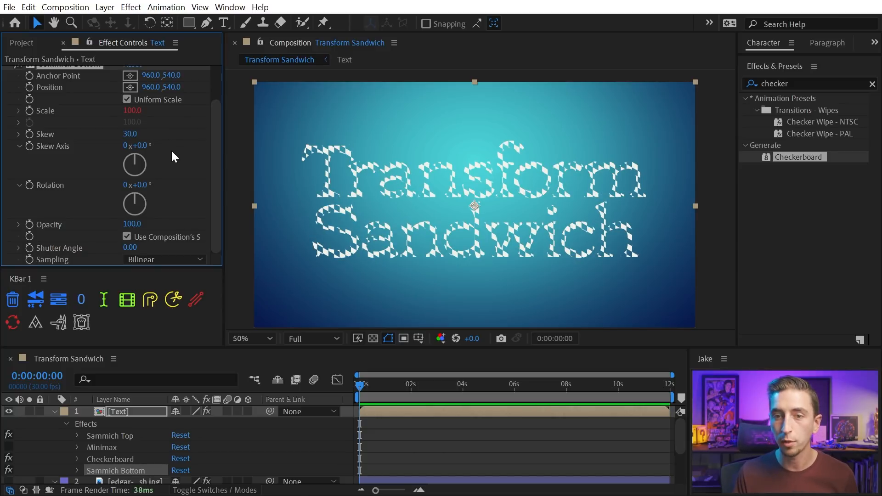
drag(140, 145, 168, 146)
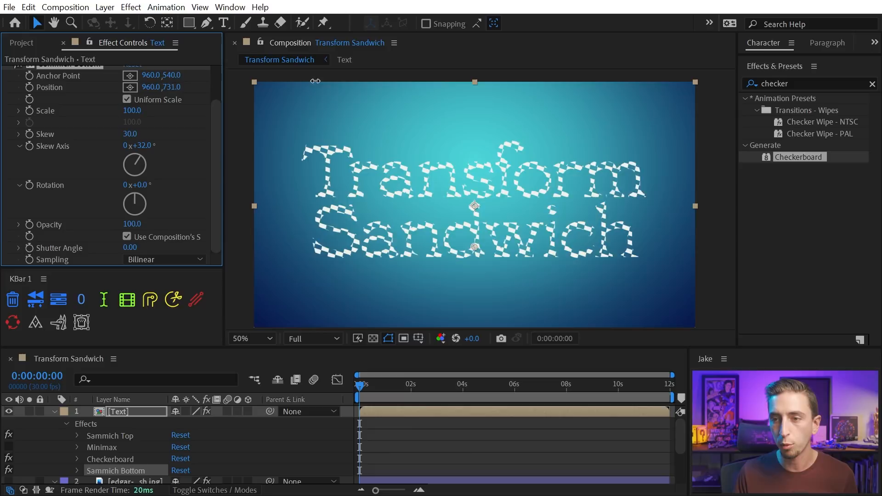
drag(474, 248, 444, 242)
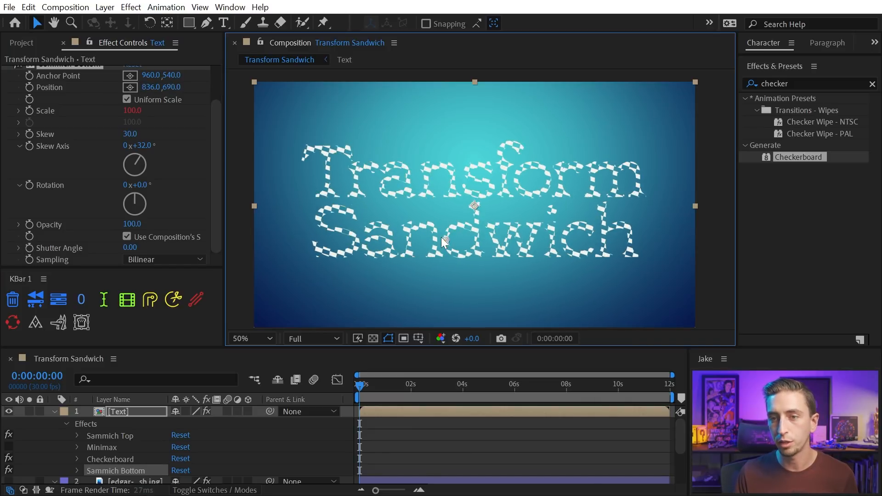